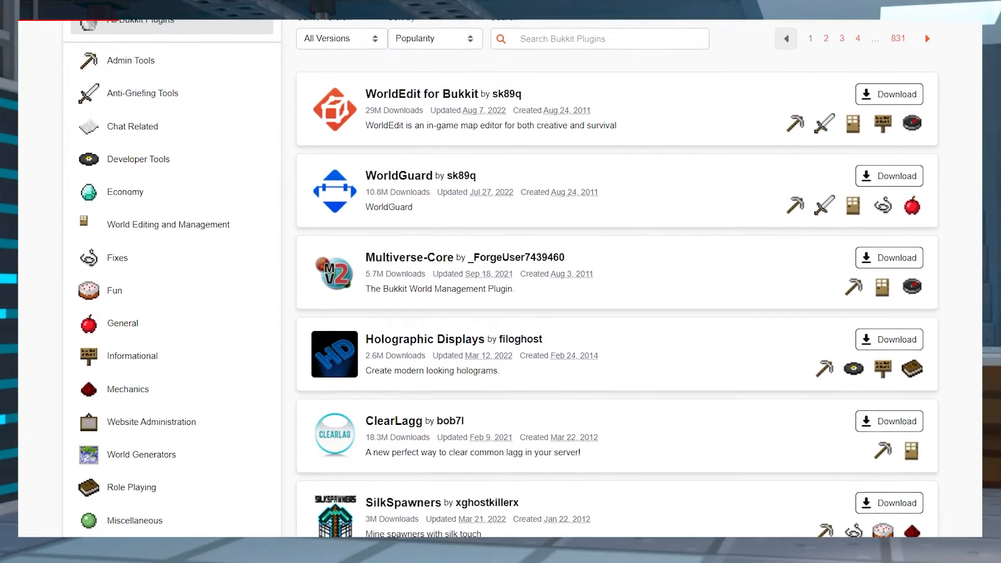
Scroll the Custom Images 2.2.7 page on SpigotMC and download its plugin jar
{"action": "scroll", "scroll_direction": "down", "scroll_amount": 3}
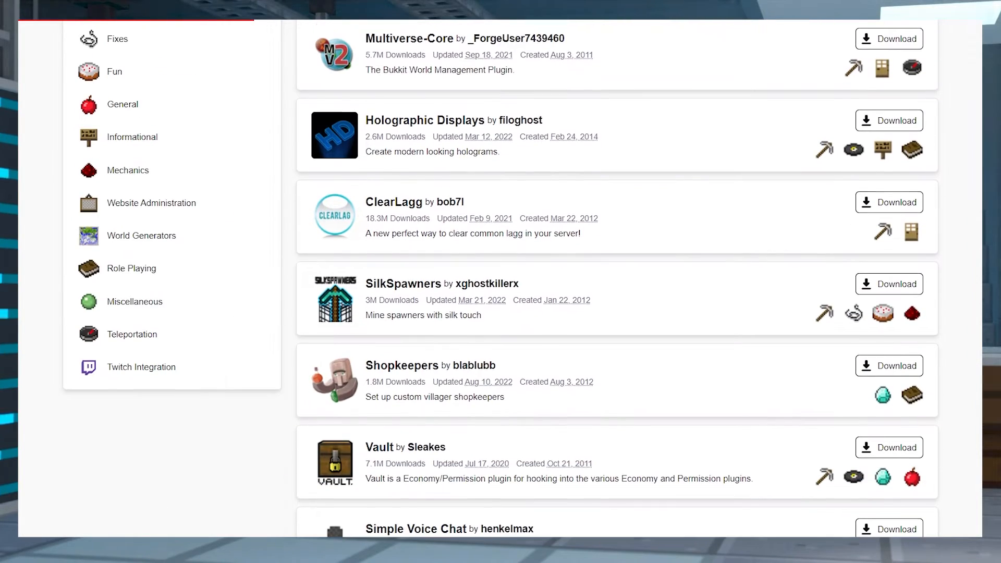
{"action": "scroll", "scroll_direction": "down", "scroll_amount": 3}
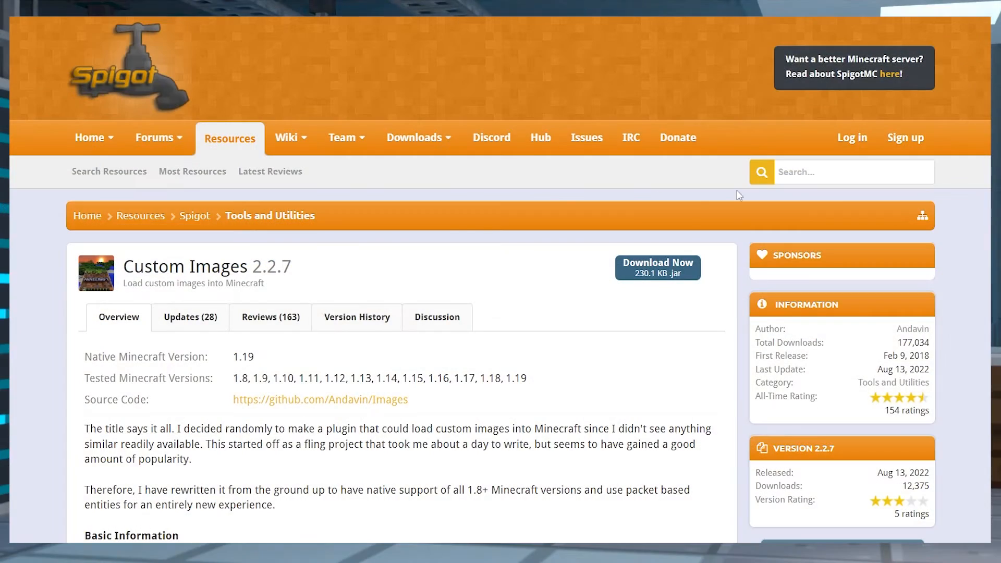
{"action": "mouse_move", "coordinate": [459, 238]}
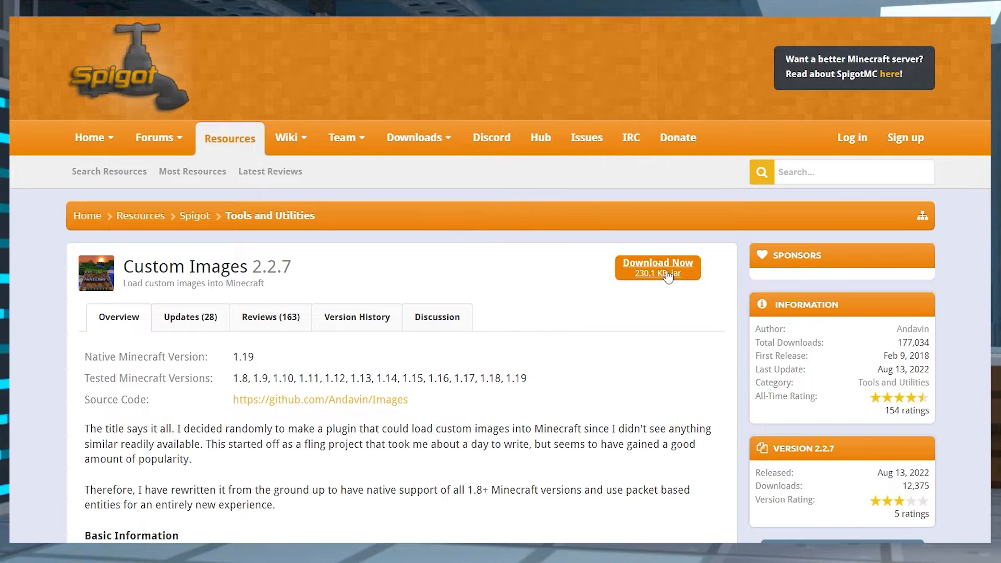
{"action": "left_click_drag", "start_coordinate": [284, 250], "coordinate": [705, 234]}
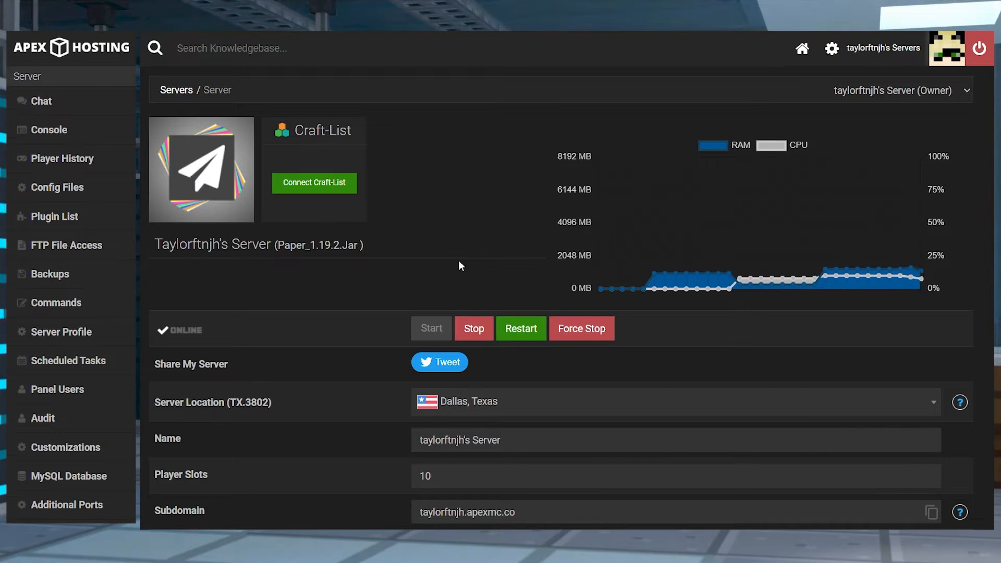
Stop the server and scroll down to the Paper 1.19.2 game file settings
{"action": "left_click", "coordinate": [473, 327]}
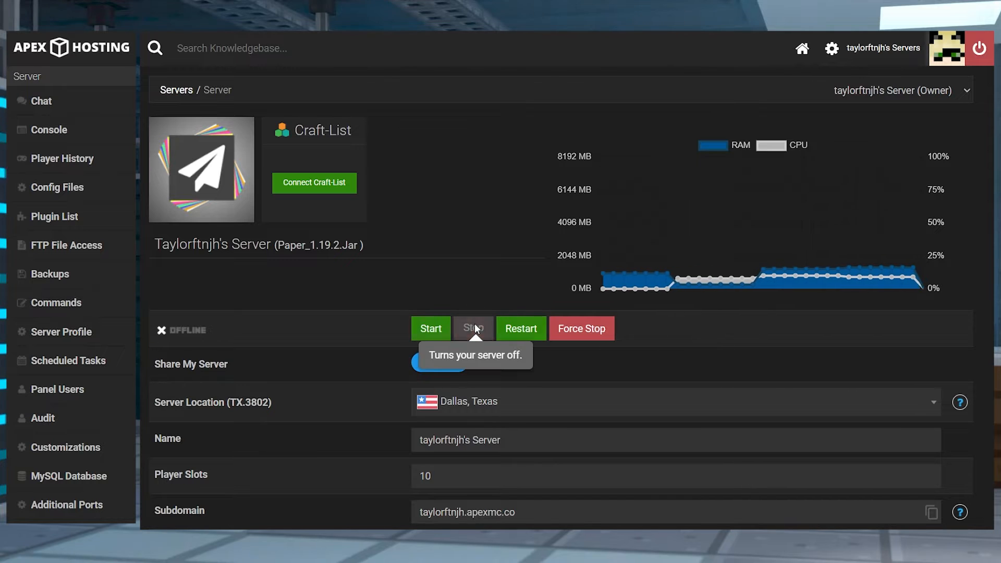
{"action": "scroll", "scroll_direction": "down", "scroll_amount": 3}
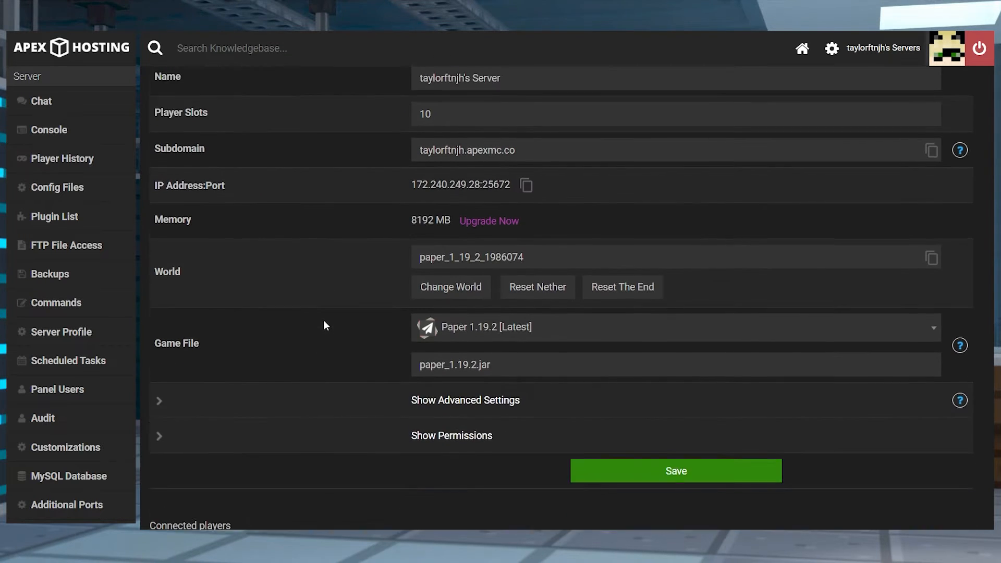
{"action": "scroll", "scroll_direction": "down", "scroll_amount": 3}
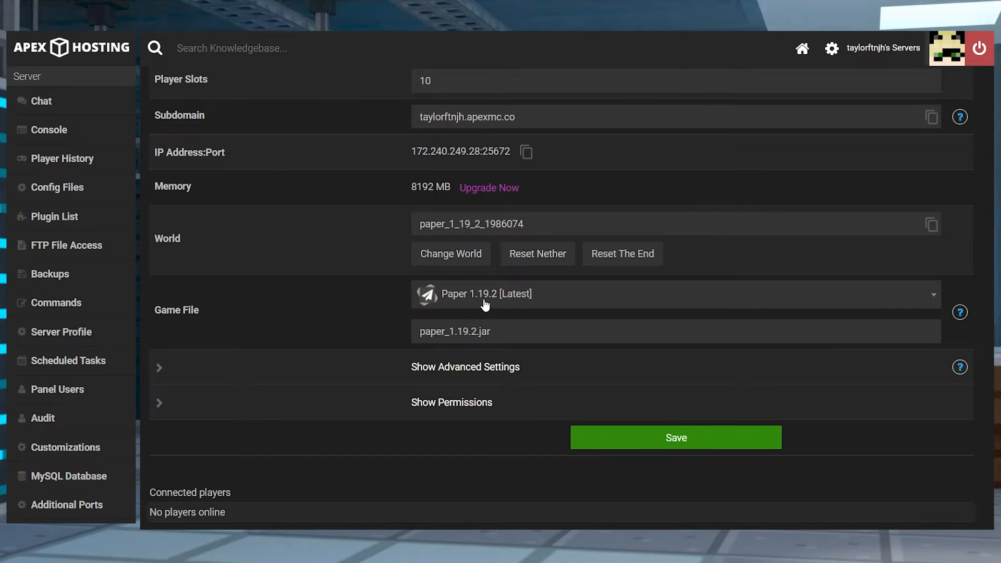
{"action": "mouse_move", "coordinate": [485, 294]}
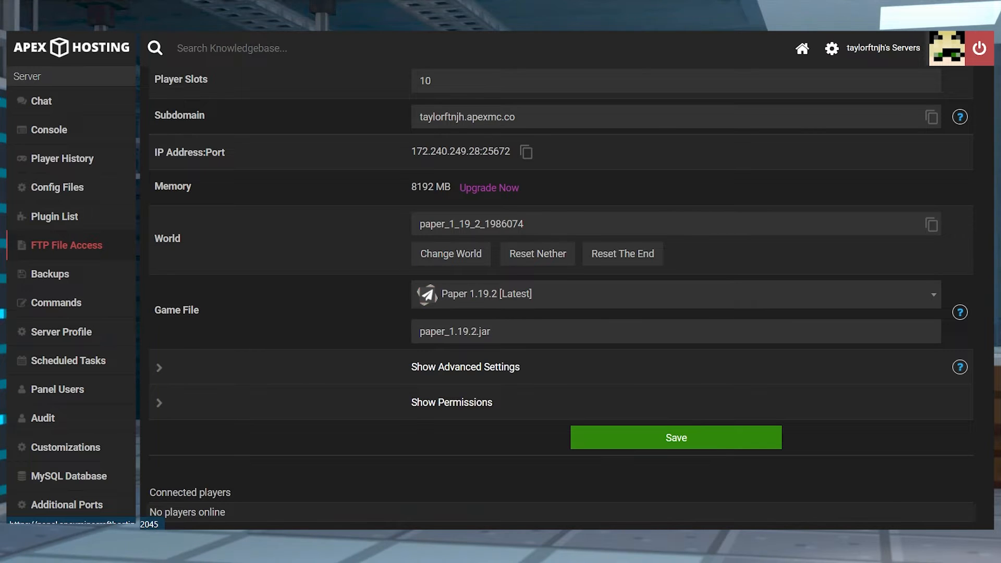
Go to the plugins folder in FTP File Access and start uploading the jar
{"action": "left_click", "coordinate": [66, 245]}
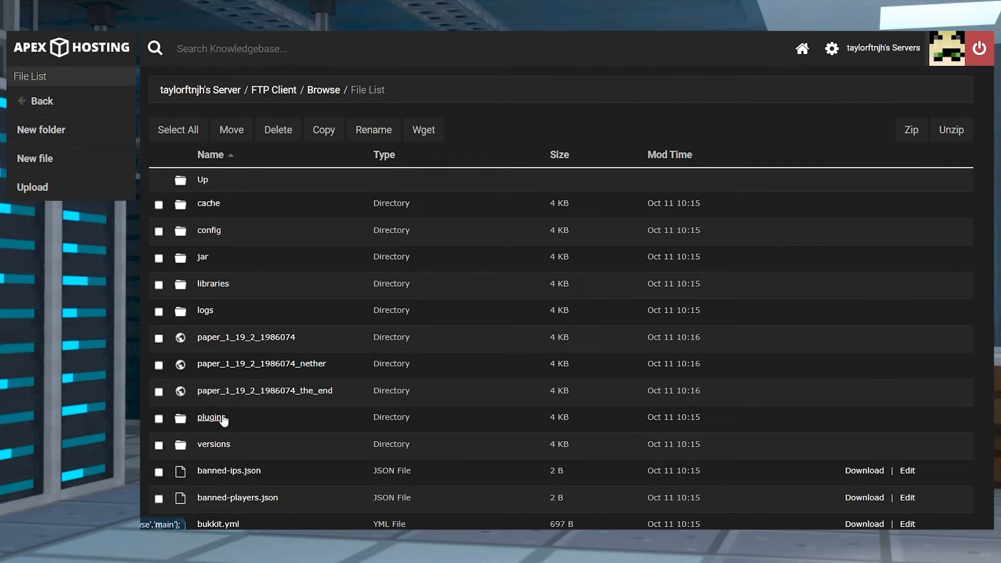
{"action": "left_click", "coordinate": [210, 417]}
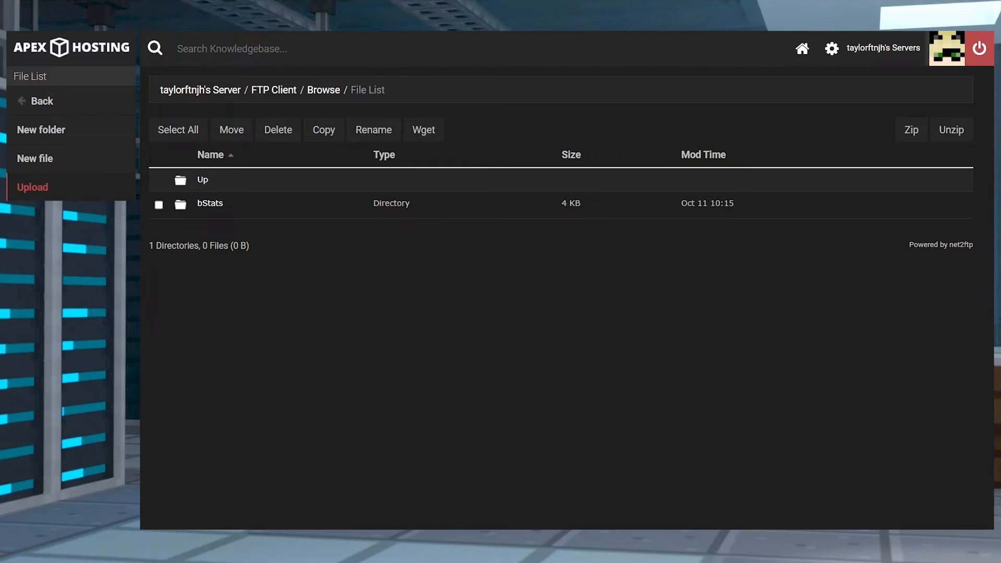
{"action": "left_click", "coordinate": [32, 187]}
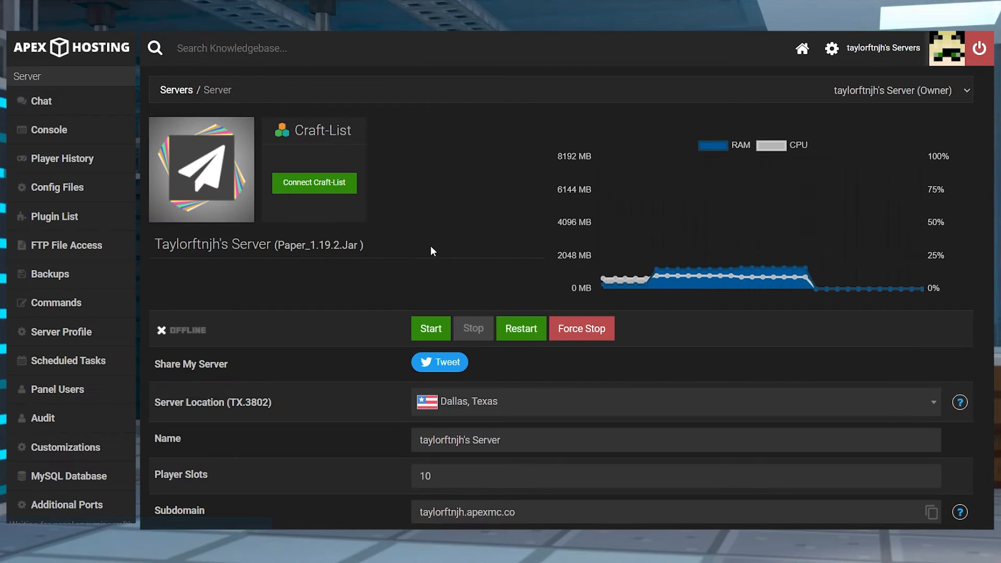
{"action": "mouse_move", "coordinate": [523, 328]}
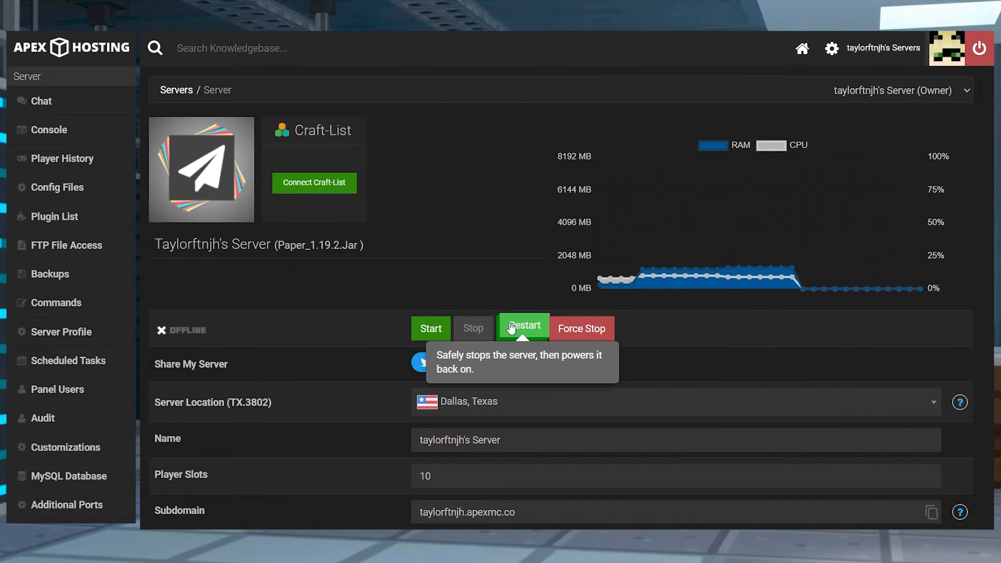
Start the server, then upload a file into plugins > Images via the file manager
{"action": "left_click", "coordinate": [522, 328]}
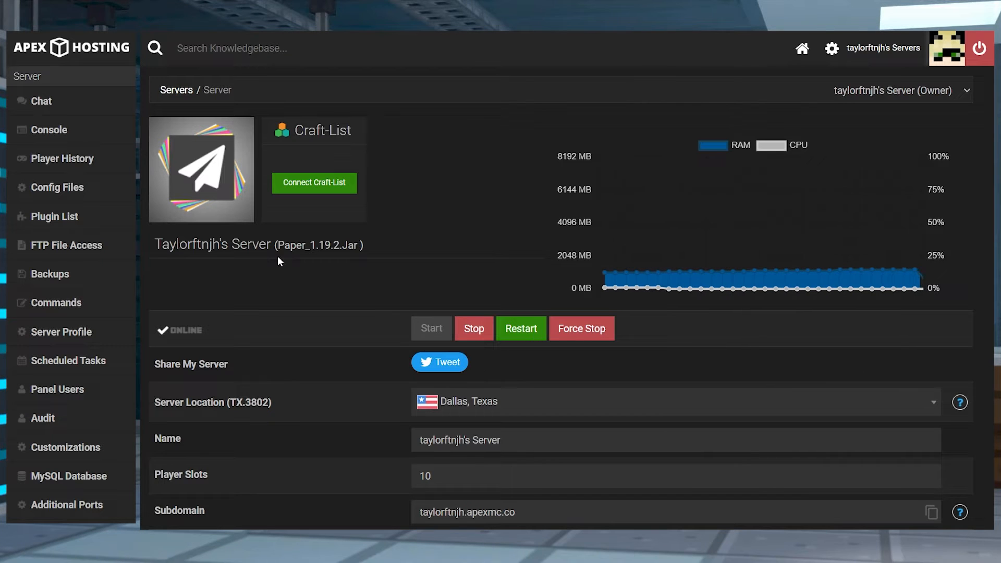
{"action": "left_click", "coordinate": [65, 245]}
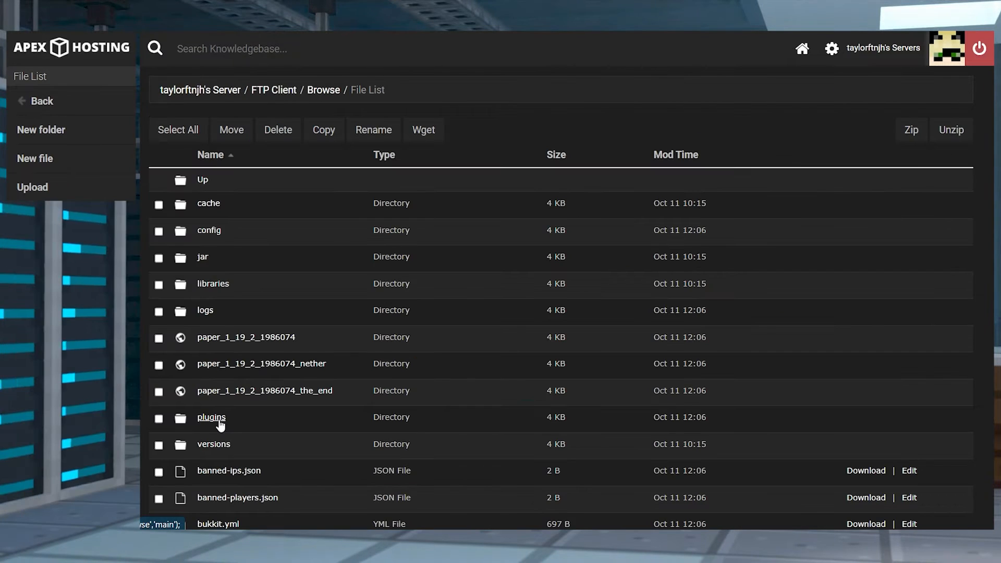
{"action": "left_click", "coordinate": [210, 417]}
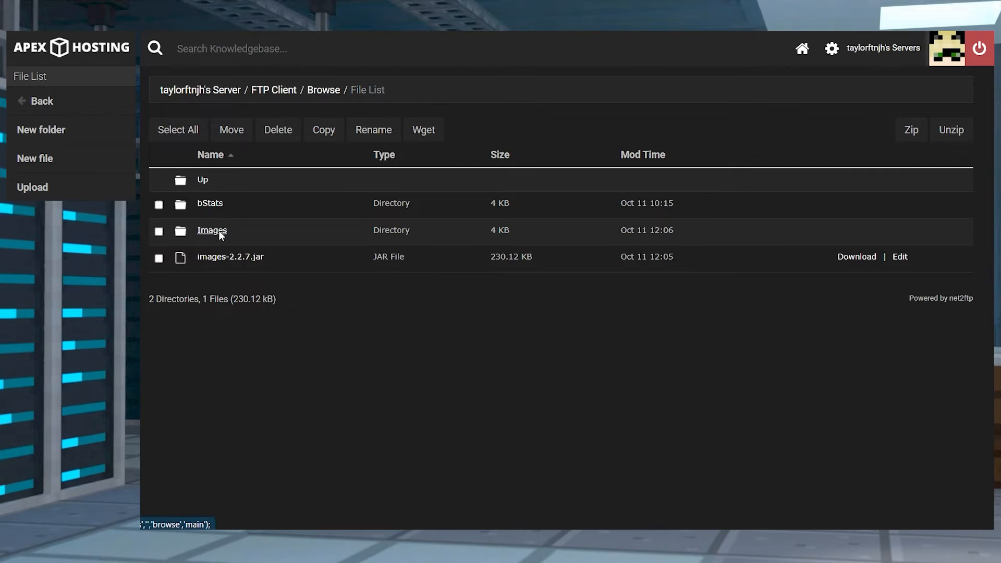
{"action": "left_click", "coordinate": [212, 230]}
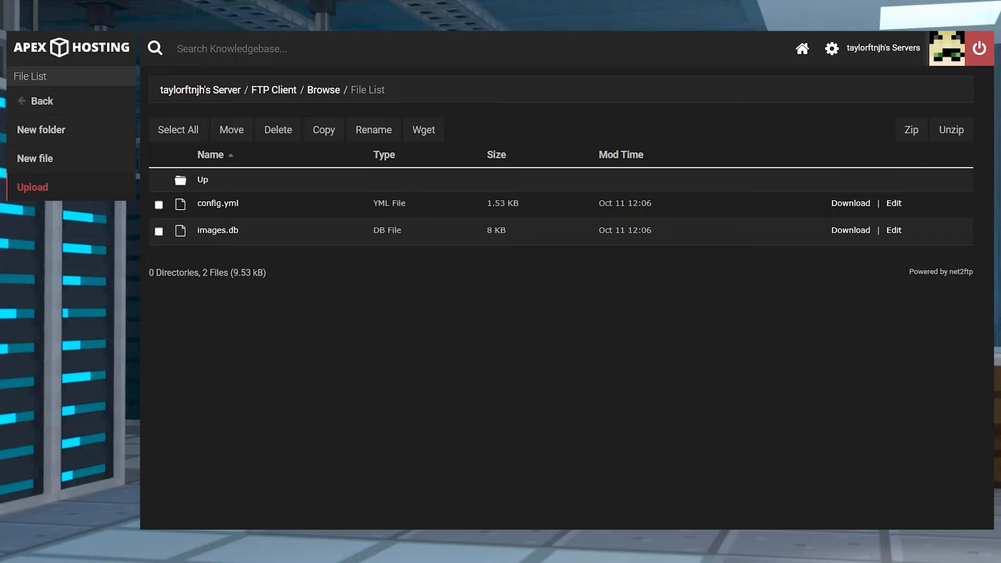
{"action": "left_click", "coordinate": [32, 187]}
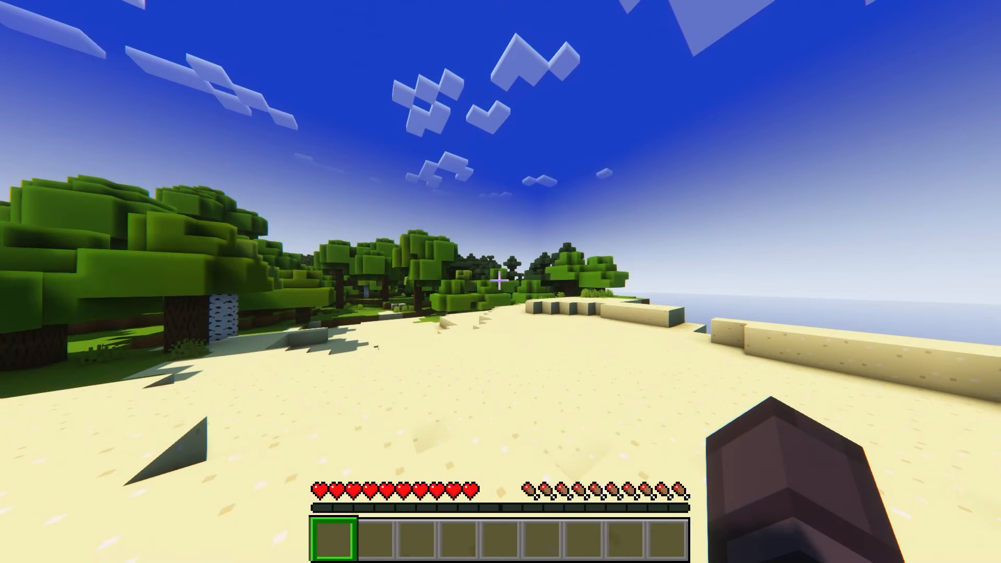
Check plugins with /plugins and /icanhasbukkit, then run /image create apex.png
{"action": "type", "text": "/plugins"}
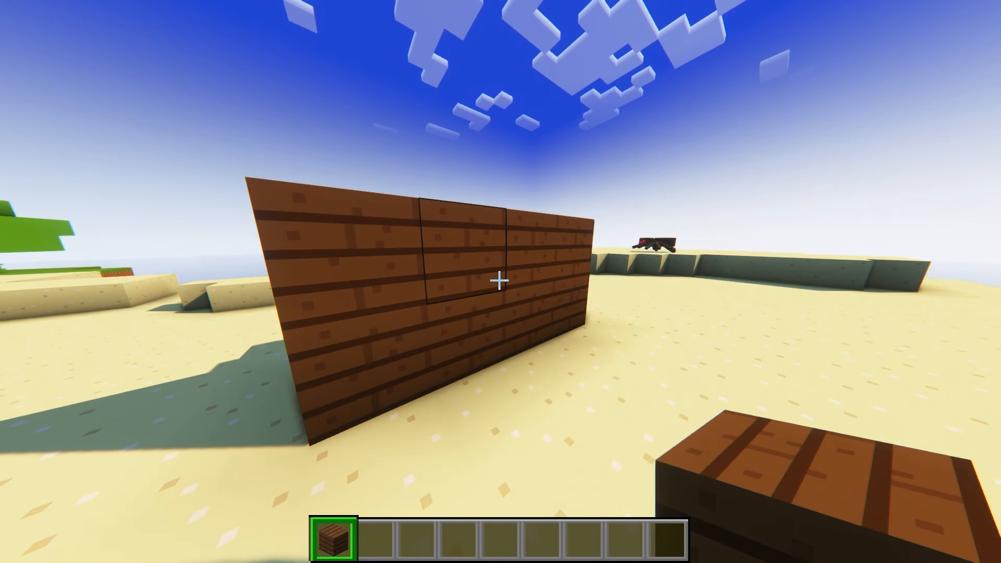
{"action": "type", "text": "/icanhasbukkit"}
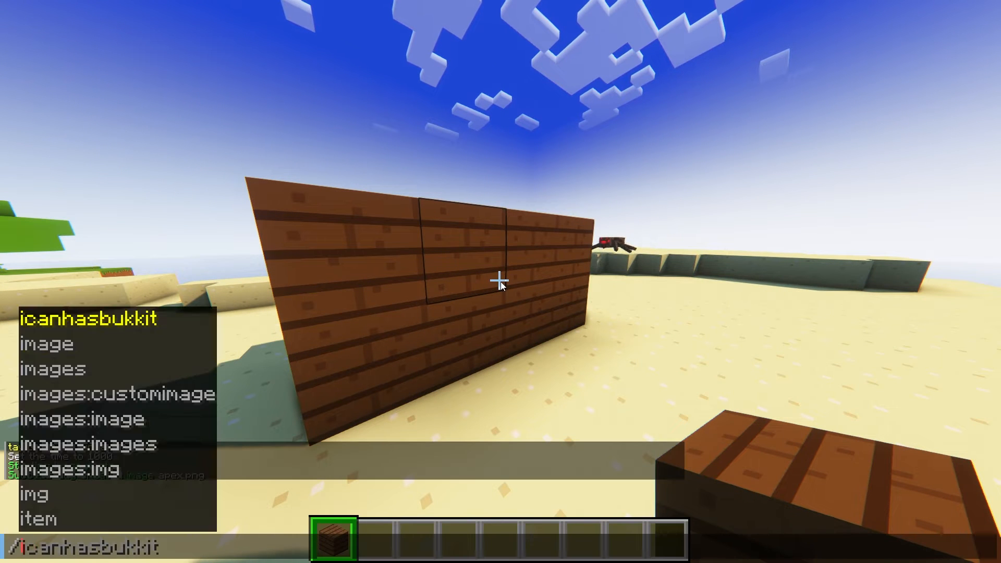
{"action": "type", "text": "image create"}
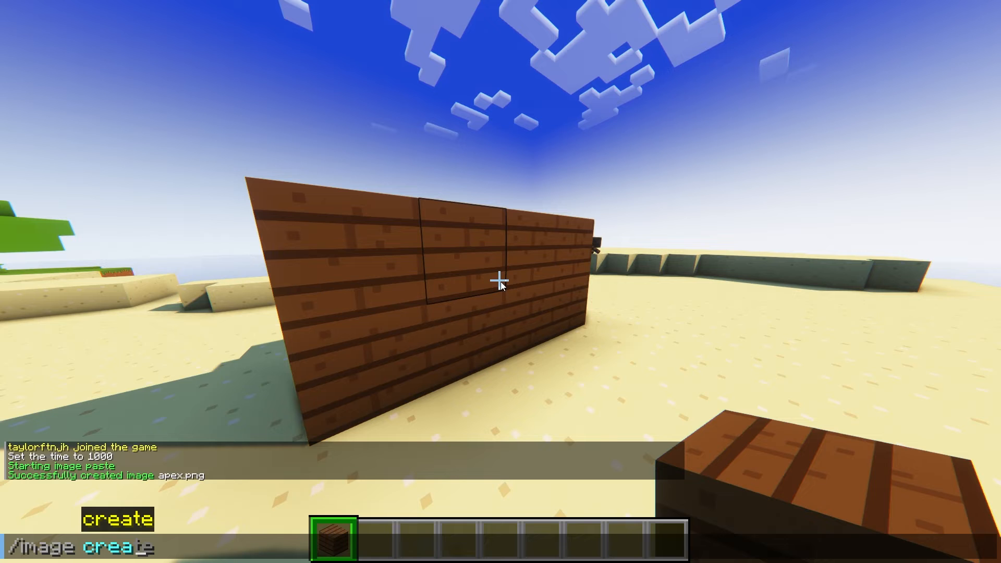
{"action": "type", "text": "apex.png"}
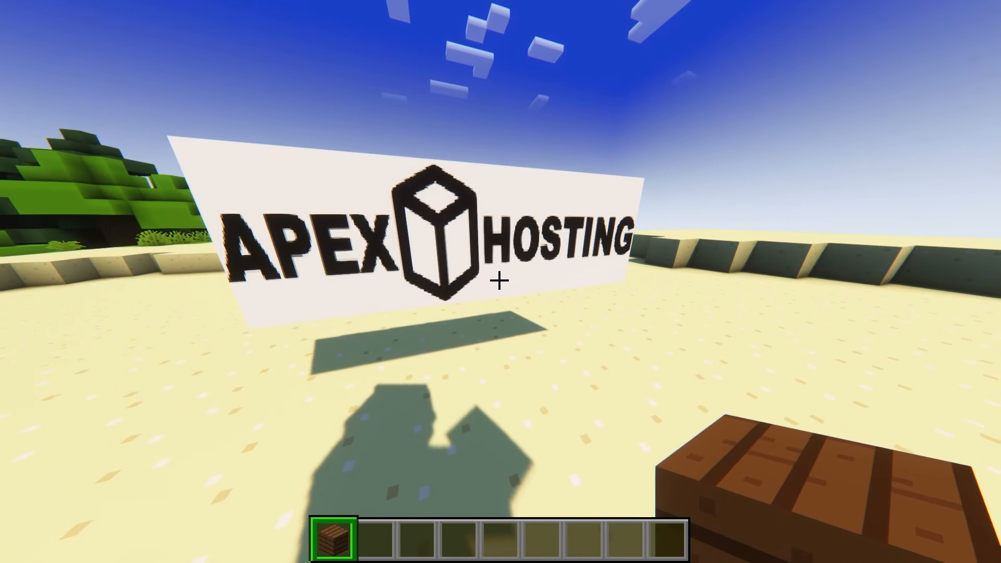
{"action": "type", "text": "imague"}
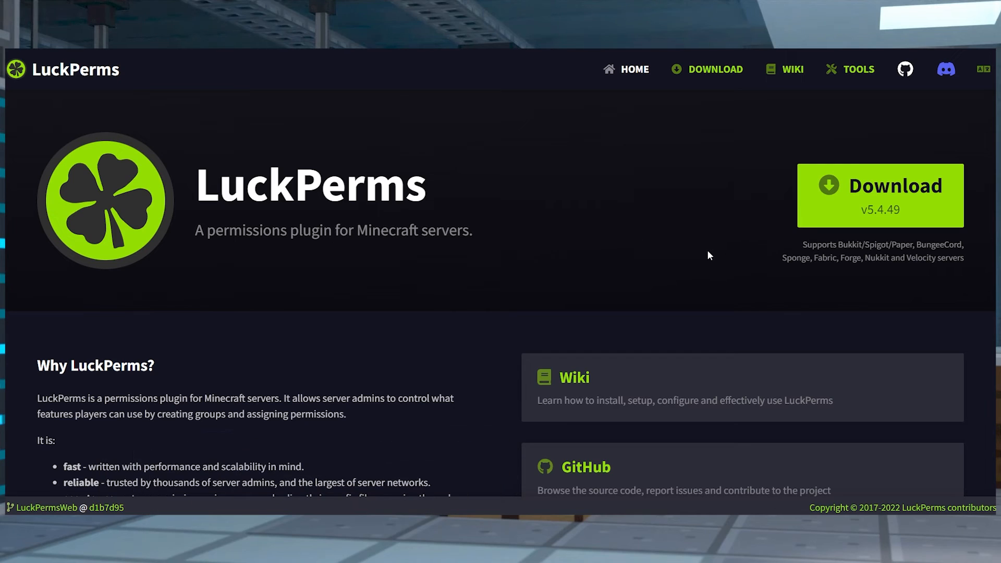
{"action": "mouse_move", "coordinate": [580, 287]}
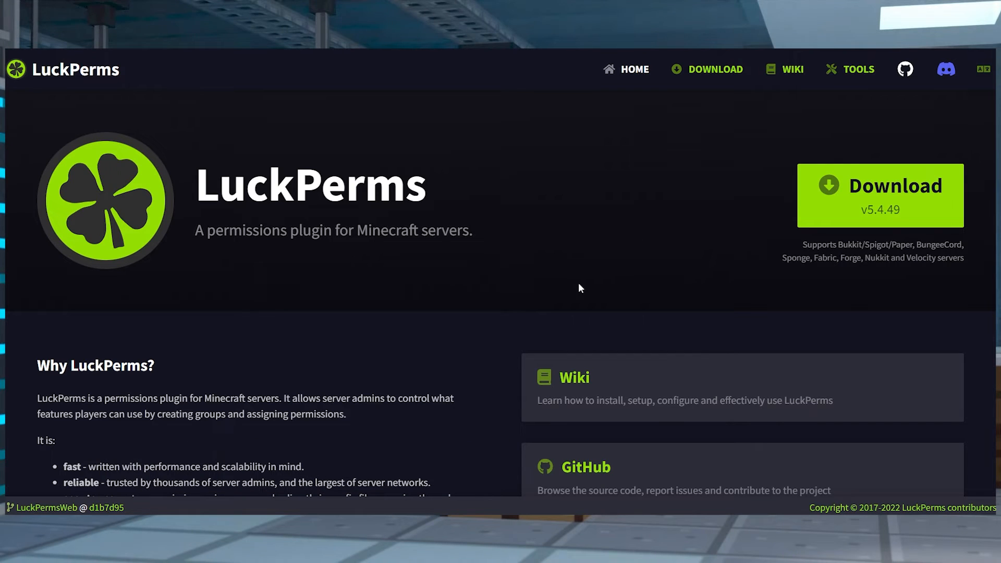
{"action": "scroll", "scroll_direction": "down", "scroll_amount": 3}
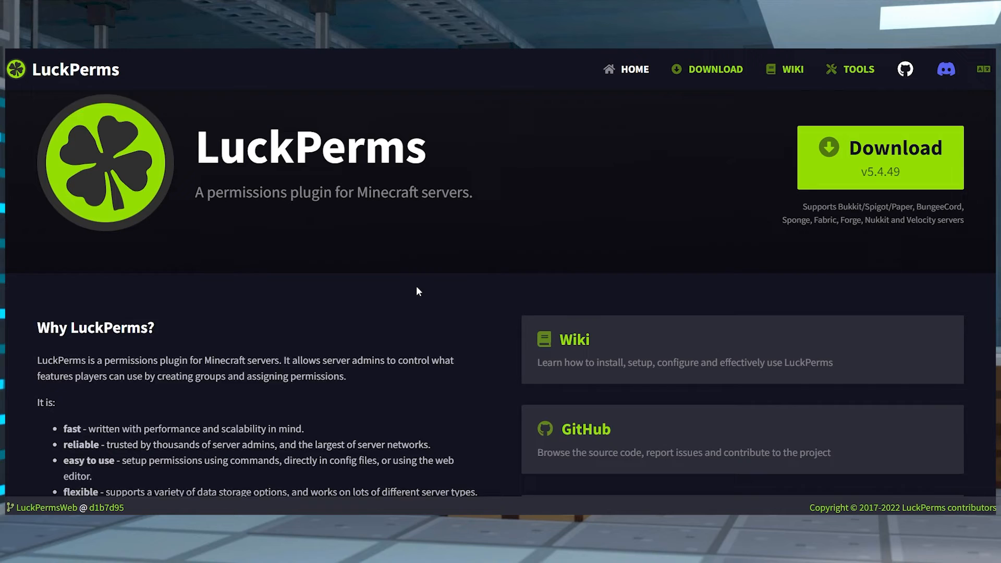
{"action": "scroll", "scroll_direction": "down", "scroll_amount": 3}
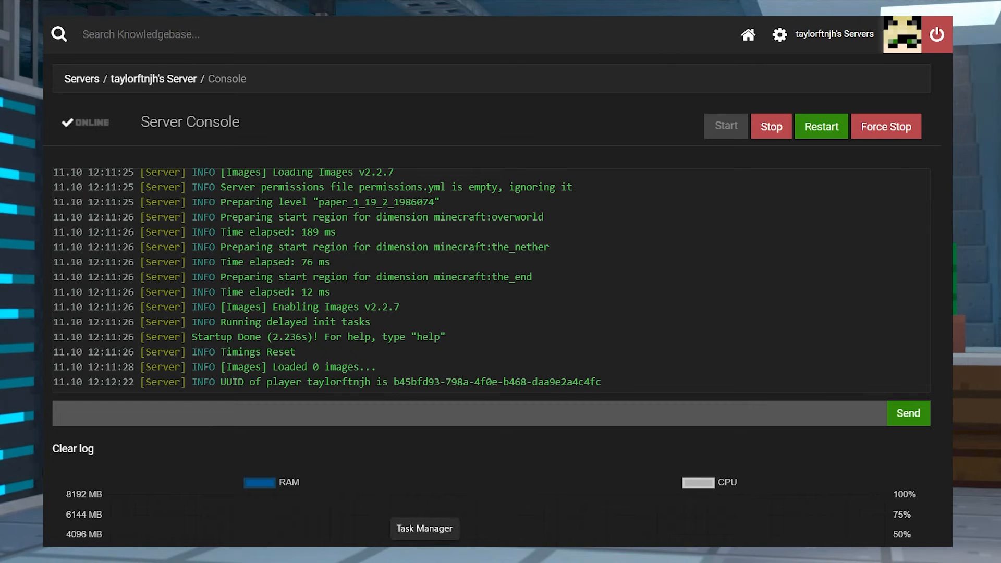
Enter 'op' in the server console's command box
{"action": "type", "text": "op"}
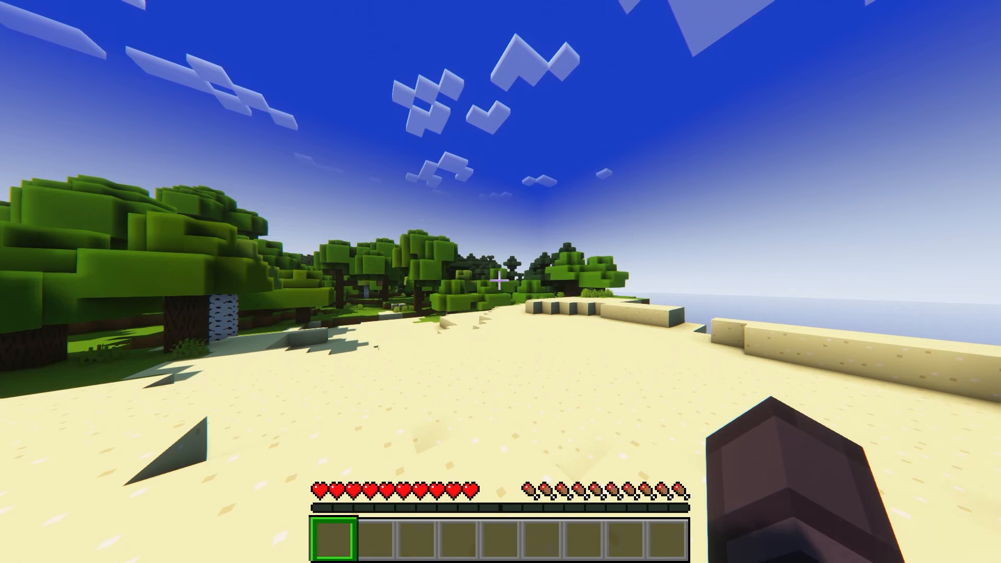
Run /plugins in Minecraft chat to list the loaded plugins
{"action": "type", "text": "/plugins"}
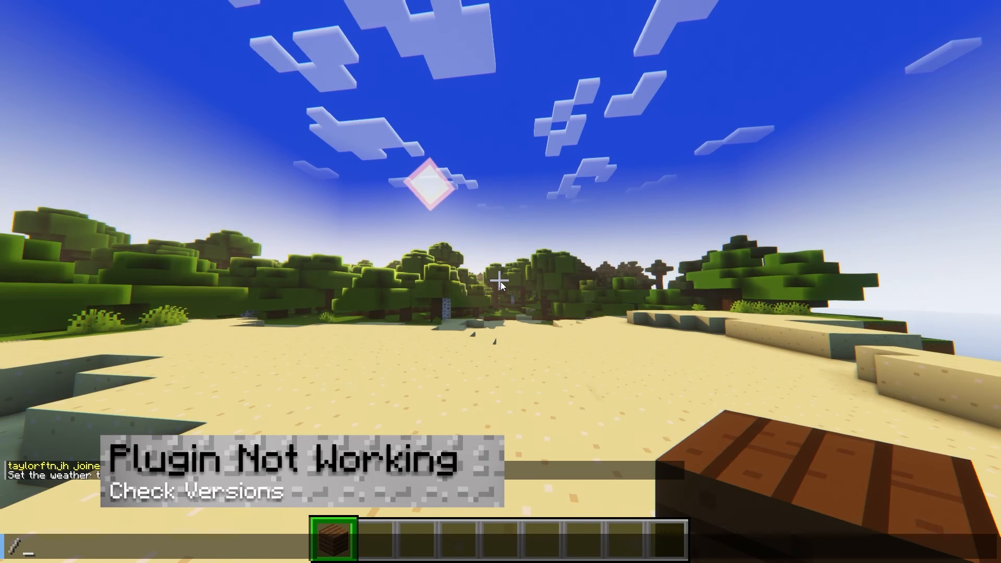
{"action": "type", "text": "/plugins"}
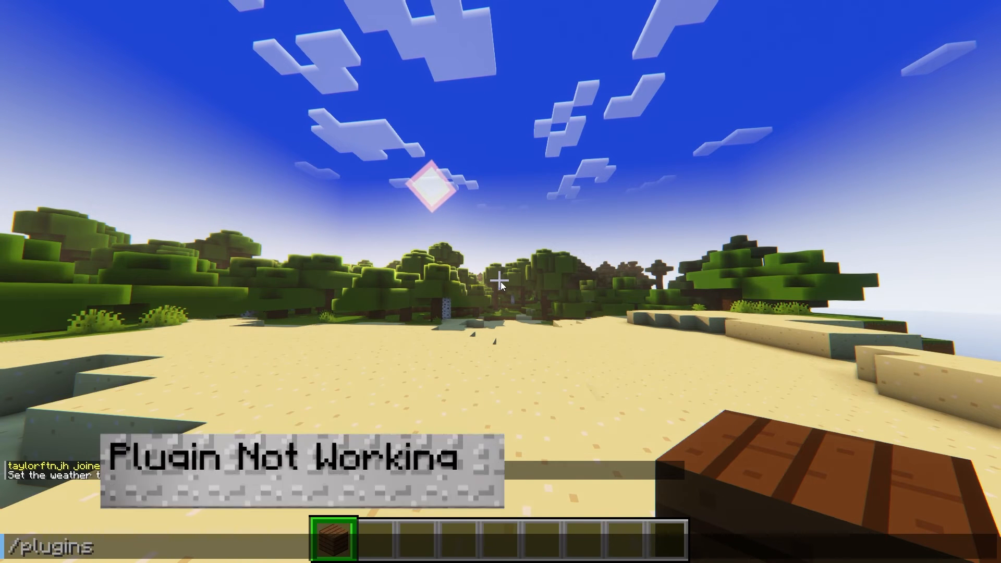
{"action": "key", "text": "Enter"}
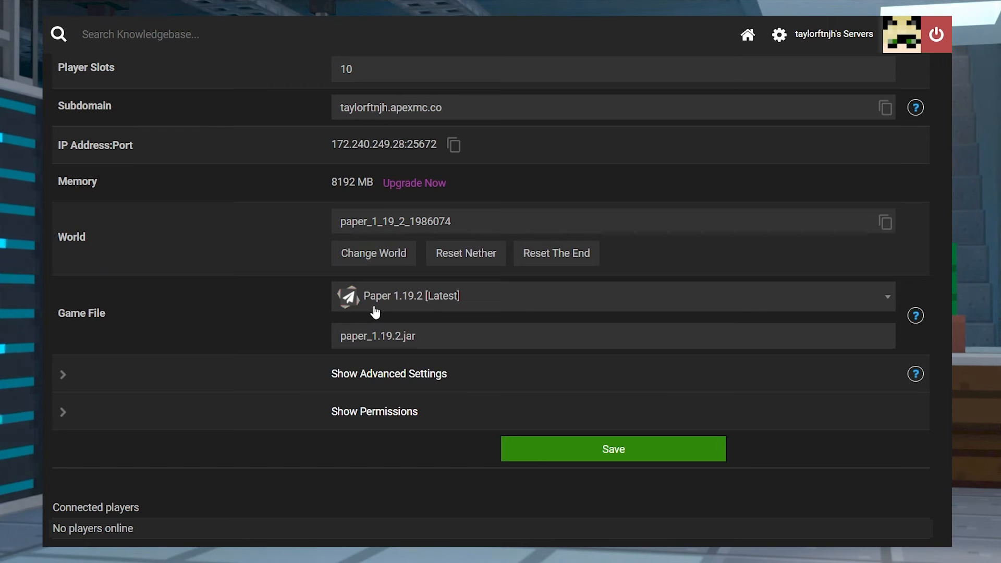
{"action": "mouse_move", "coordinate": [382, 309]}
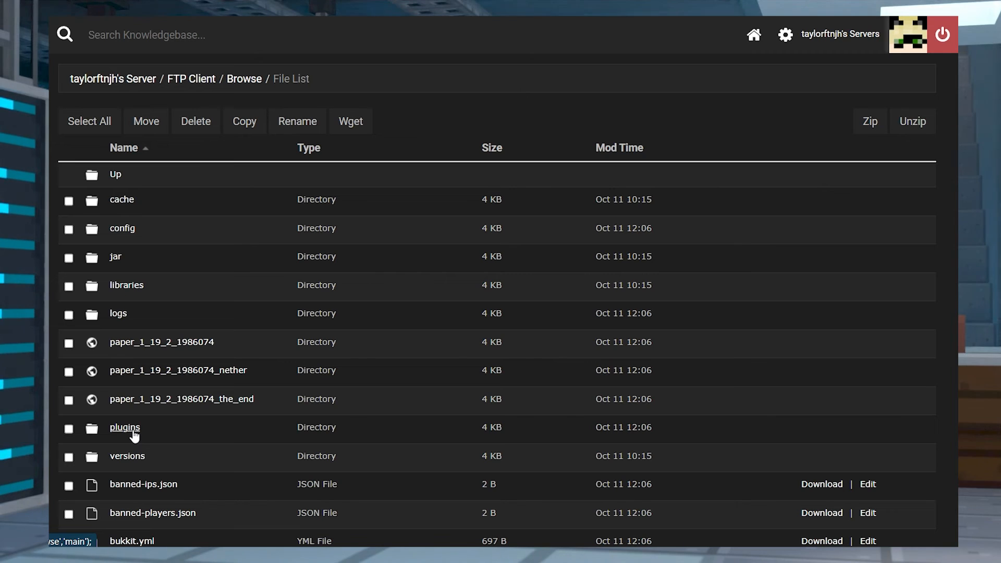
Open the plugins folder in the FTP file manager
{"action": "left_click", "coordinate": [124, 427]}
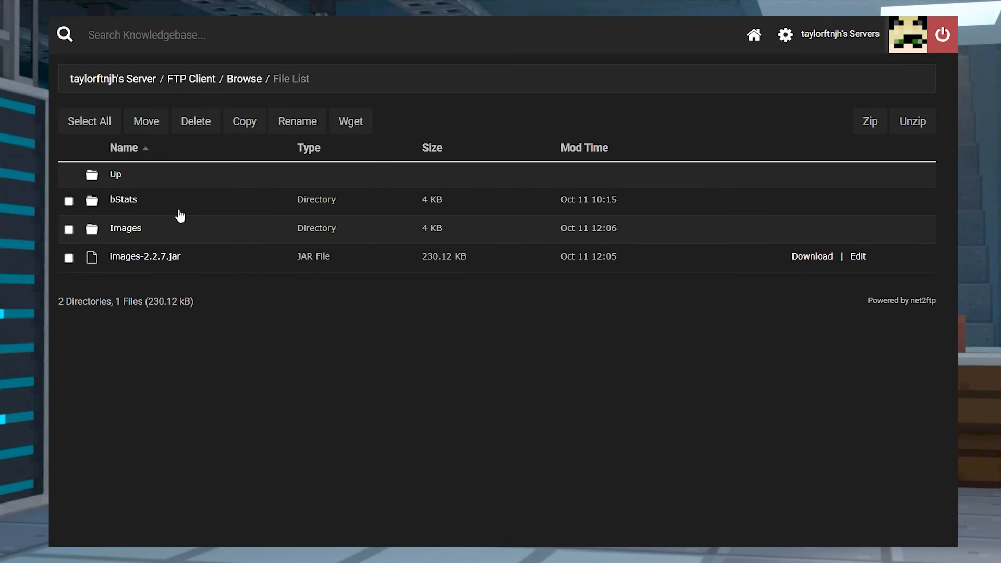
{"action": "mouse_move", "coordinate": [125, 228]}
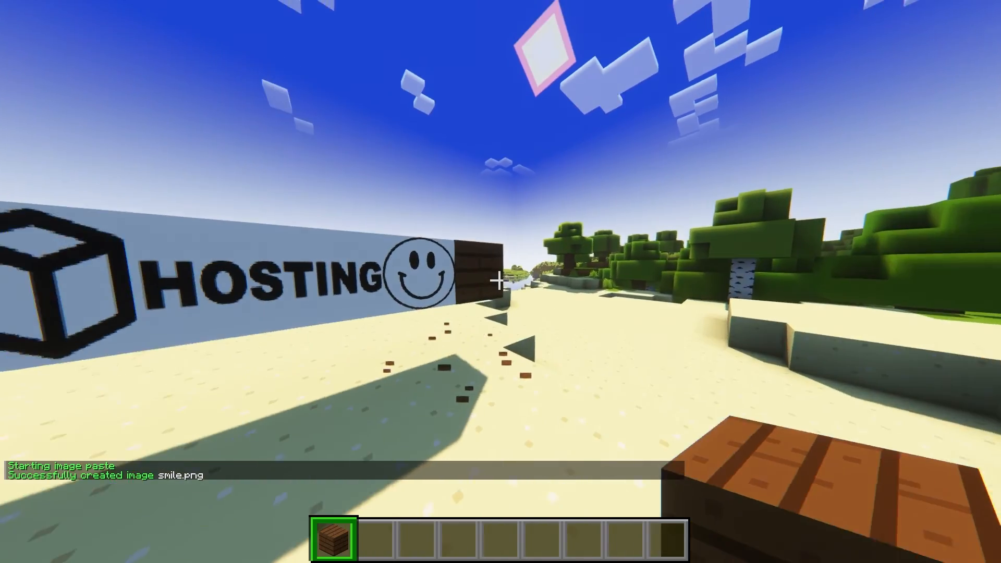
{"action": "mouse_move", "coordinate": [501, 281]}
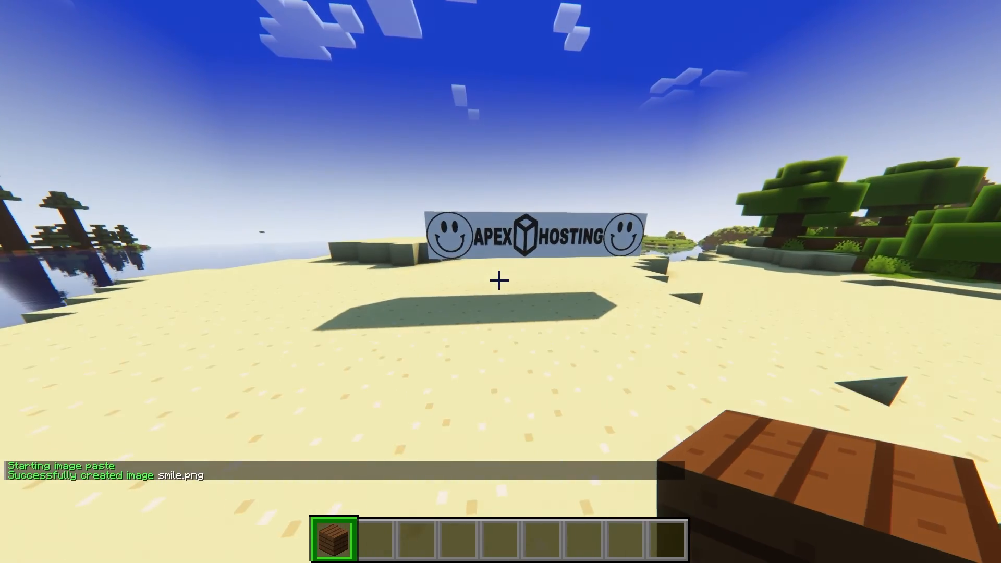